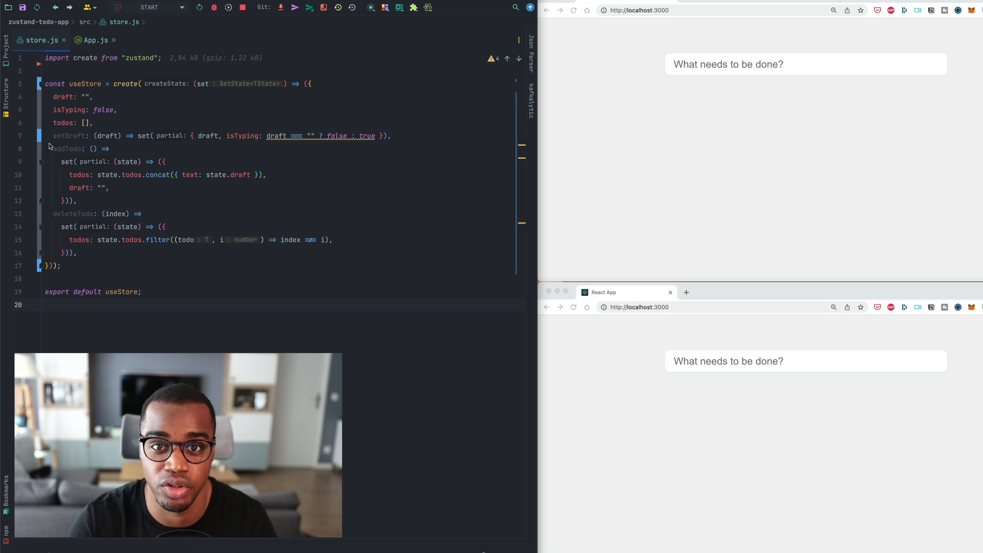
pyautogui.moveTo(535, 194)
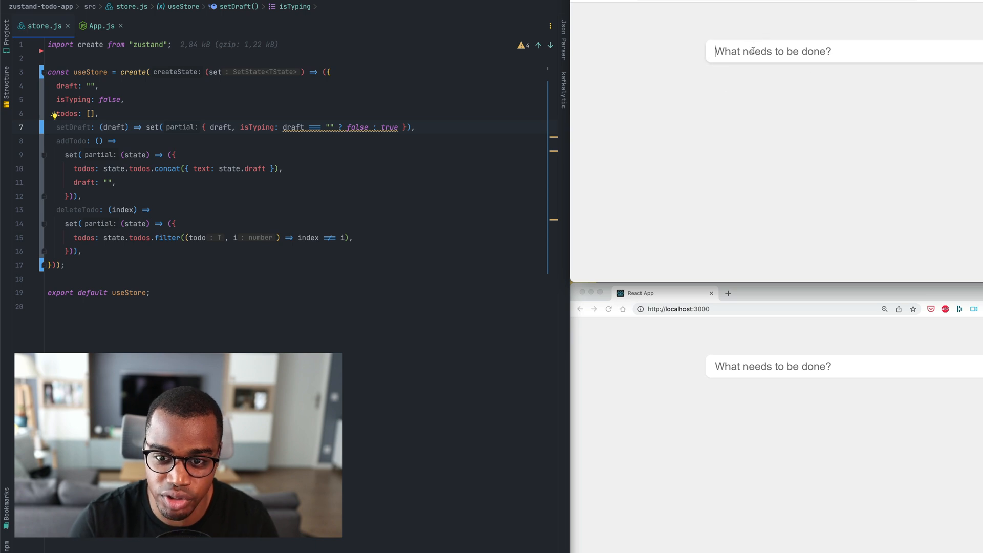
# Step: Clear the test 'Task' entry and return from App.js to the store file
pyautogui.write('Task')
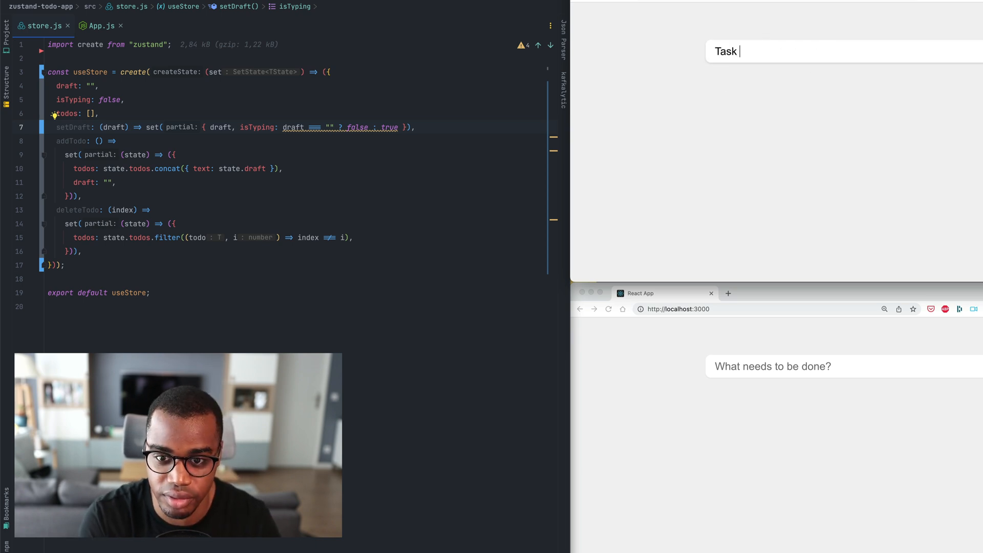
pyautogui.press('Enter')
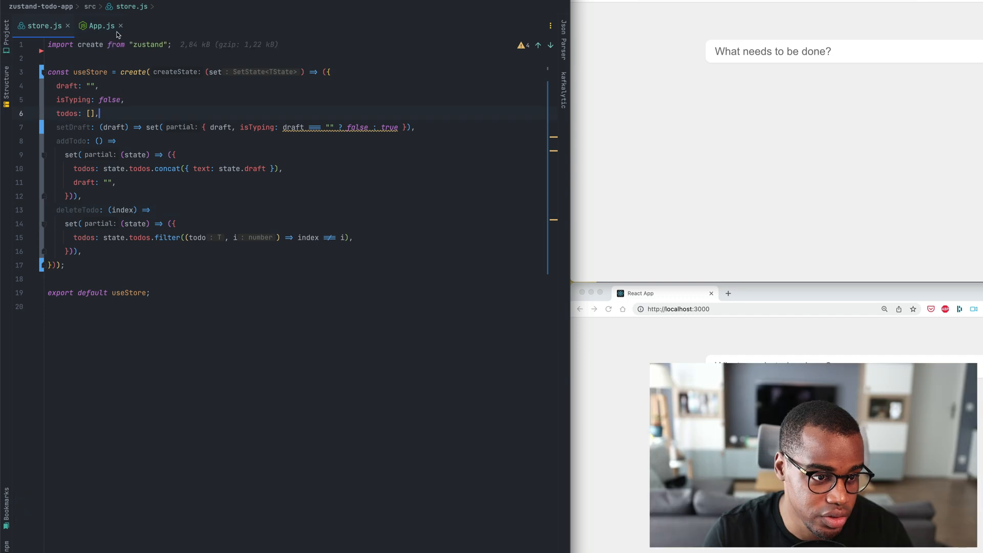
pyautogui.click(97, 25)
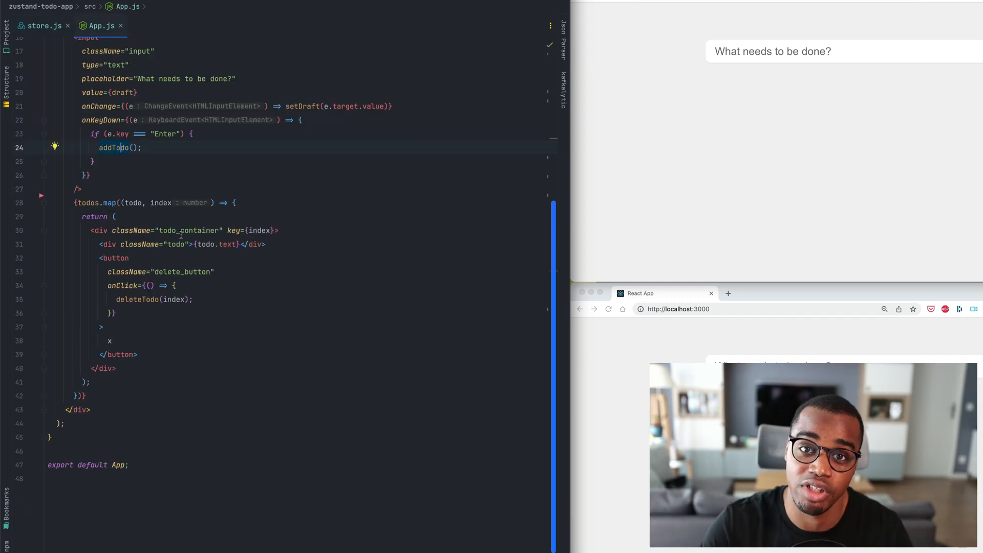
pyautogui.click(40, 26)
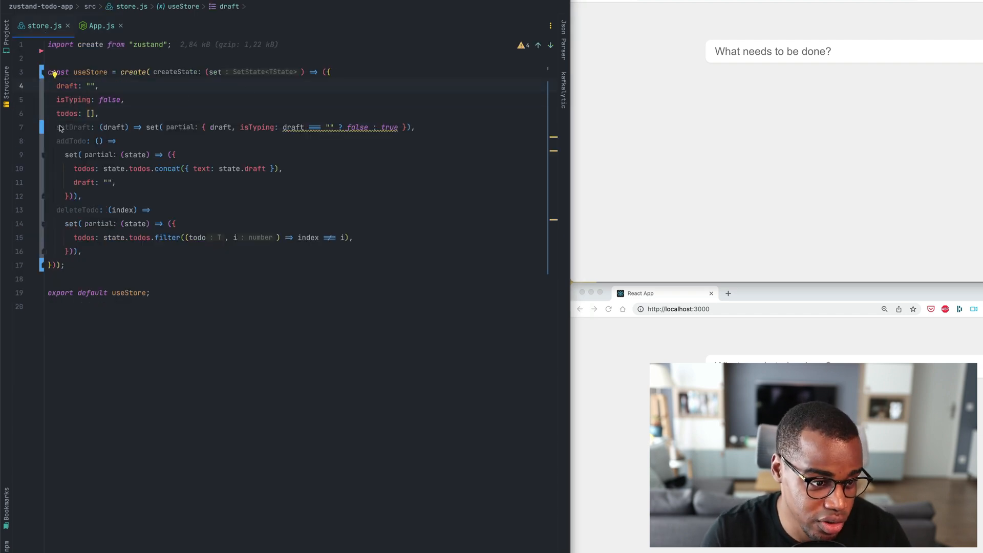
pyautogui.moveTo(141, 134)
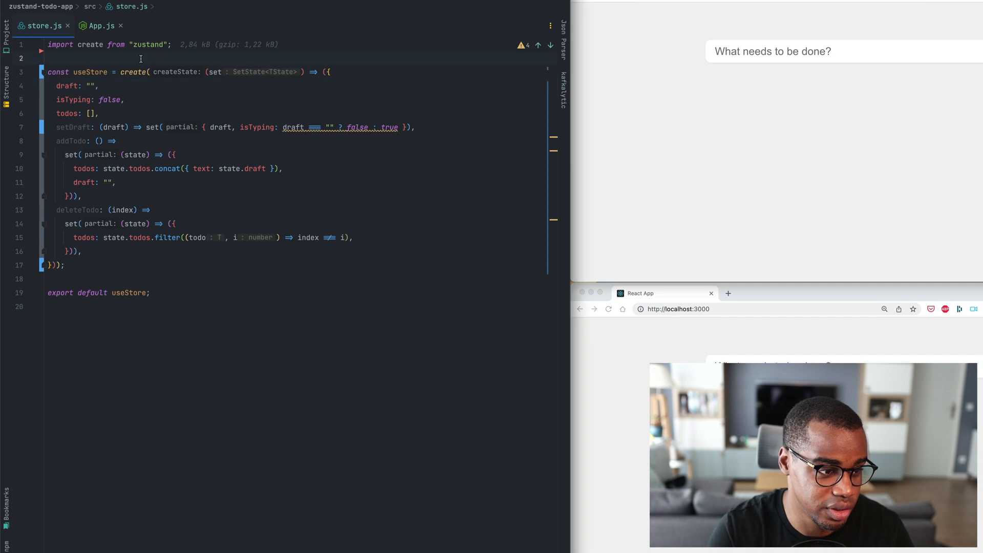
pyautogui.press('Enter')
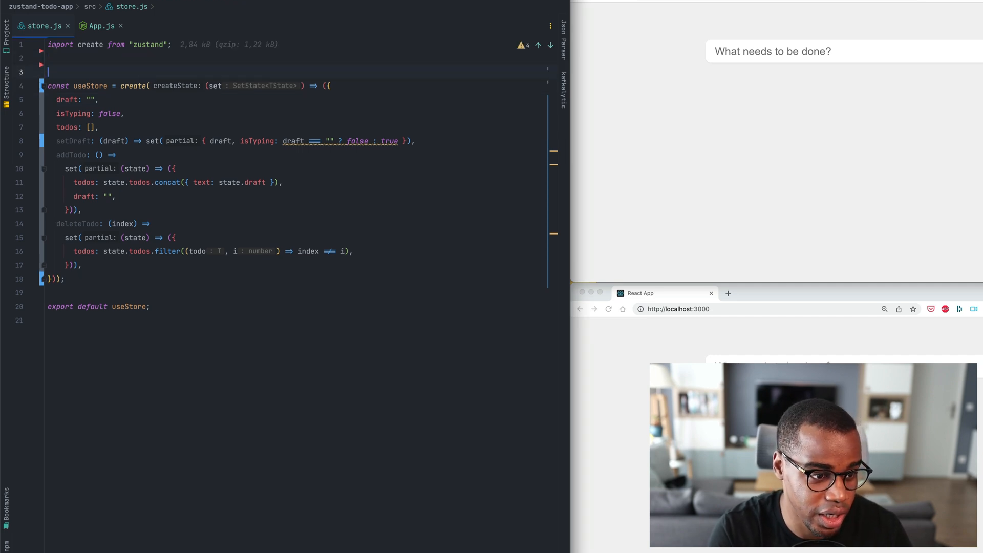
pyautogui.write('const client')
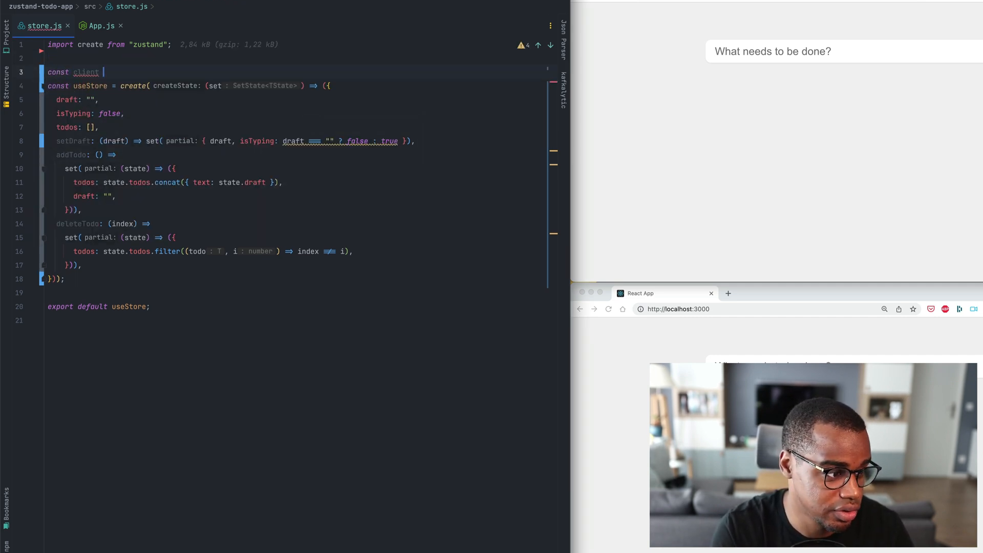
pyautogui.write('= createClient({')
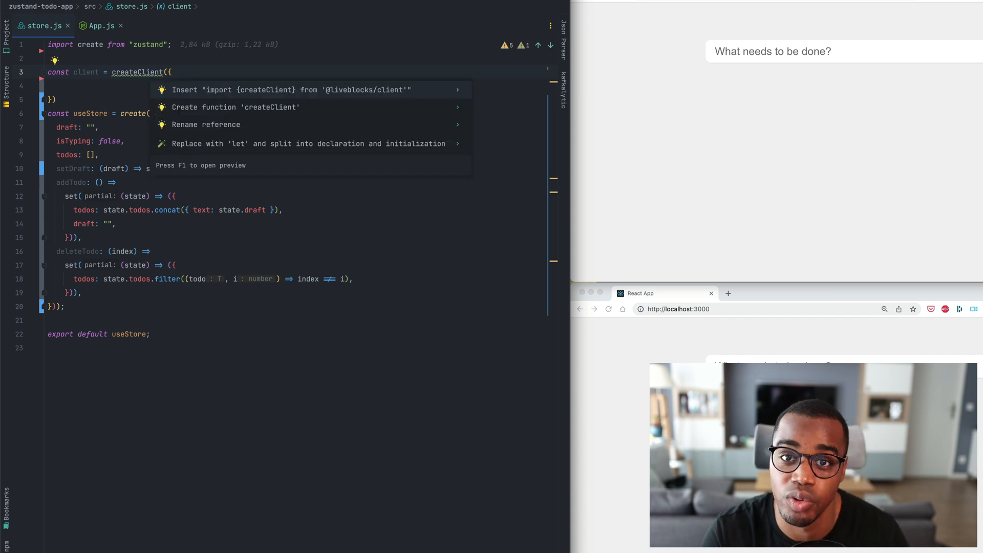
pyautogui.click(291, 90)
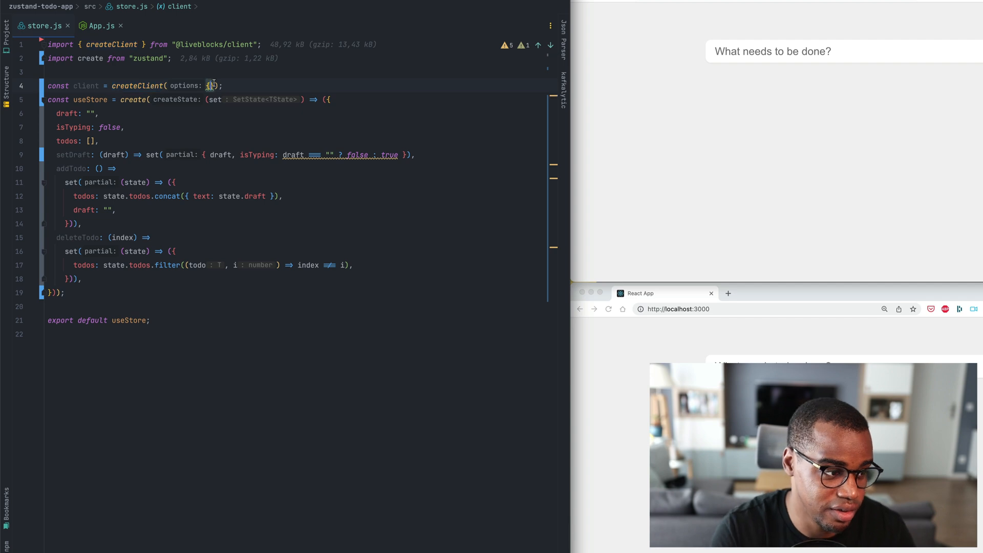
pyautogui.write('publicApiKey: "pk_live_c5wxoLEVbKFjVyohFf-GqmLS",')
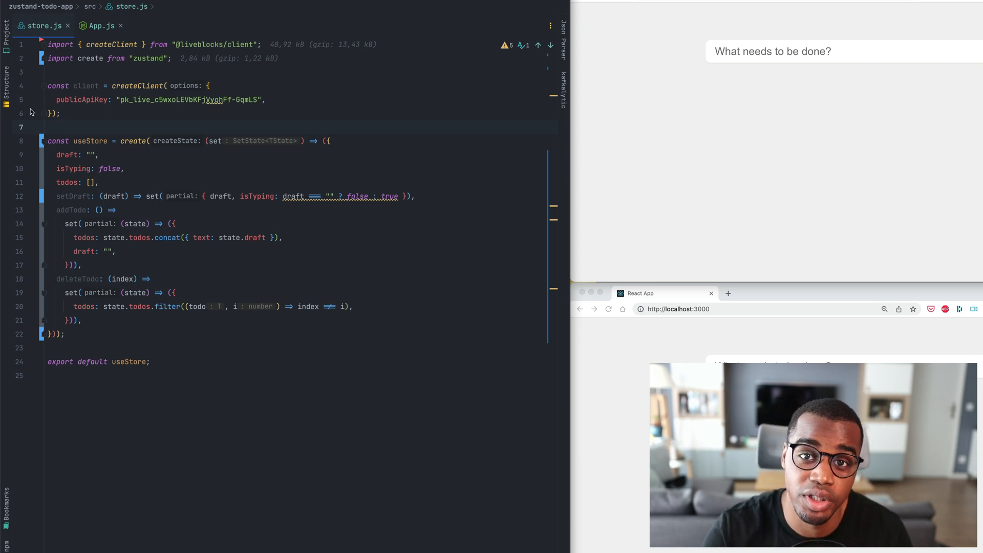
pyautogui.moveTo(377, 111)
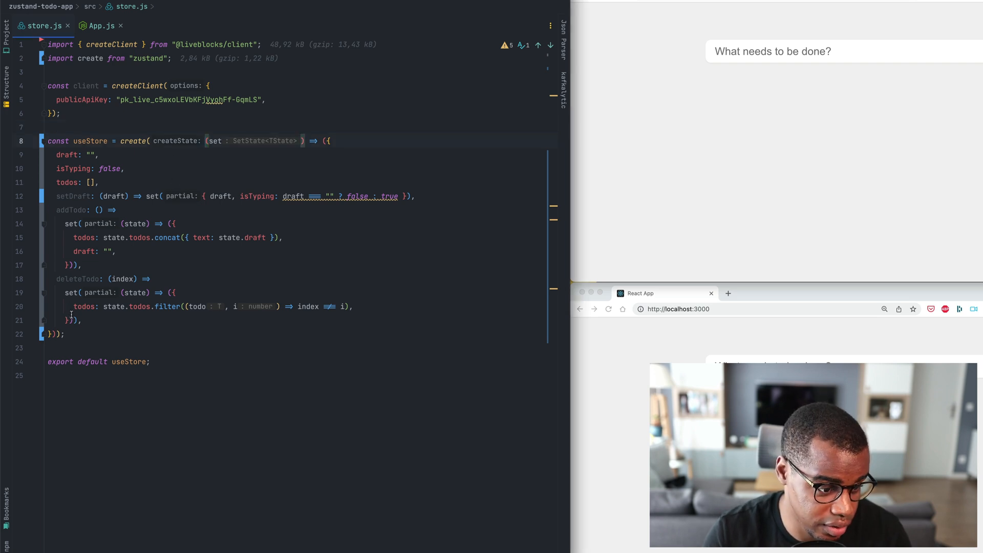
pyautogui.click(77, 321)
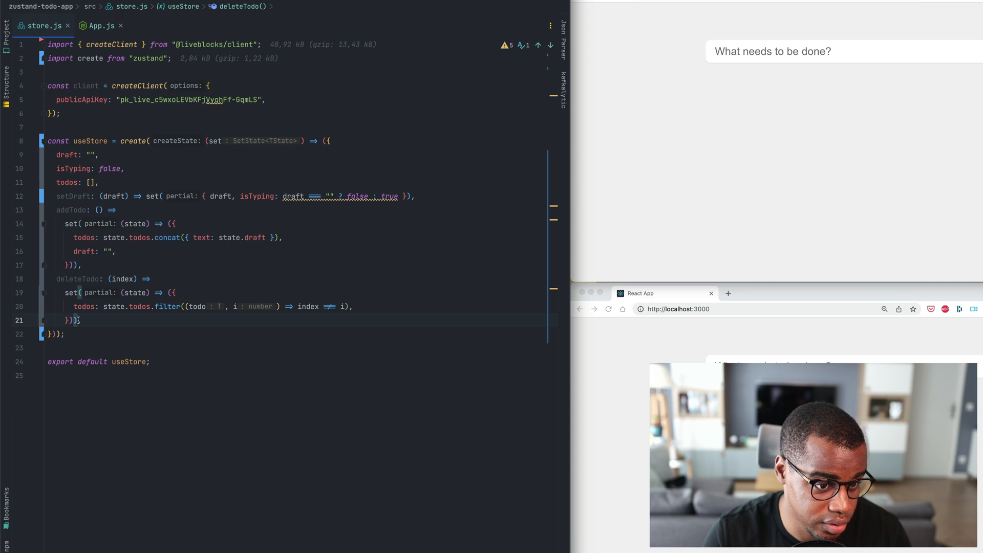
pyautogui.click(49, 334)
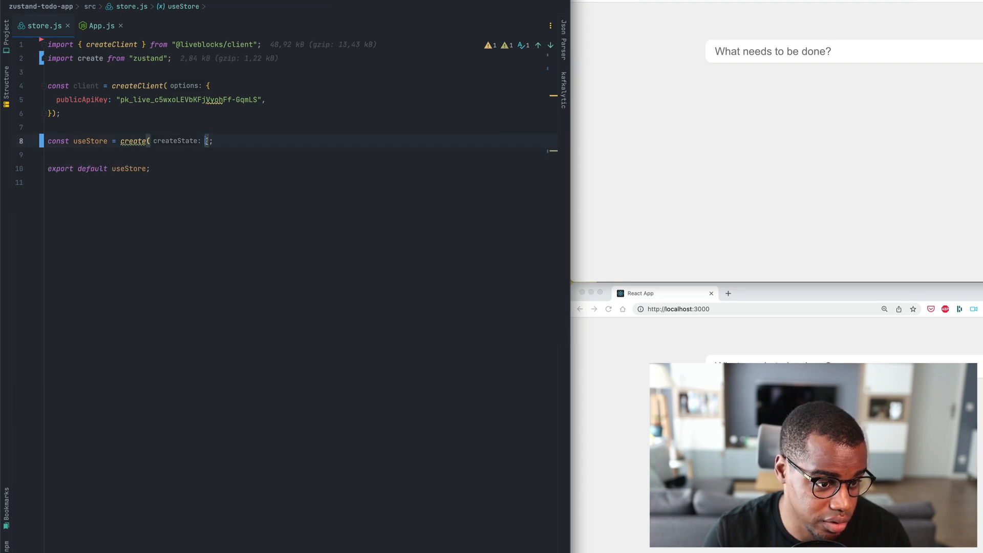
pyautogui.write('middleware(')
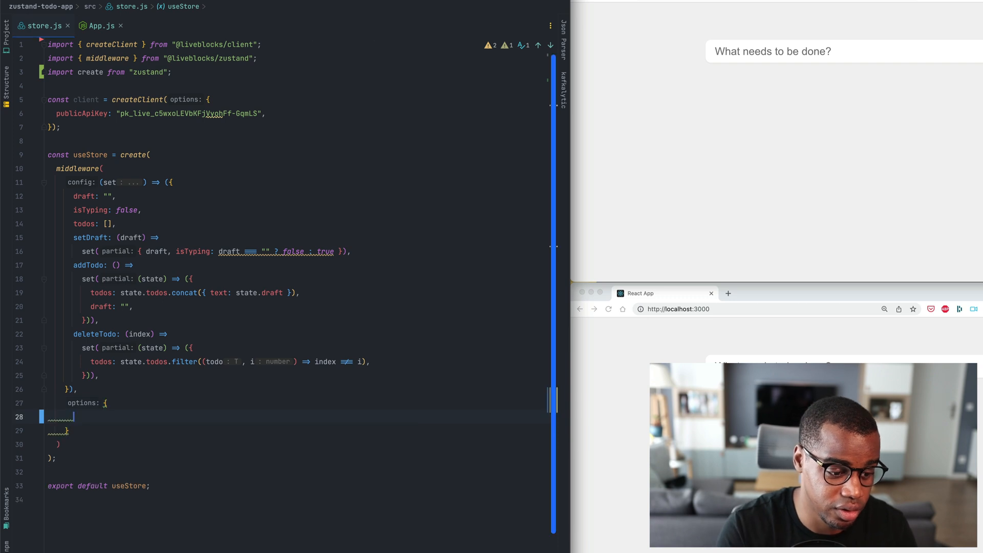
pyautogui.write('client,')
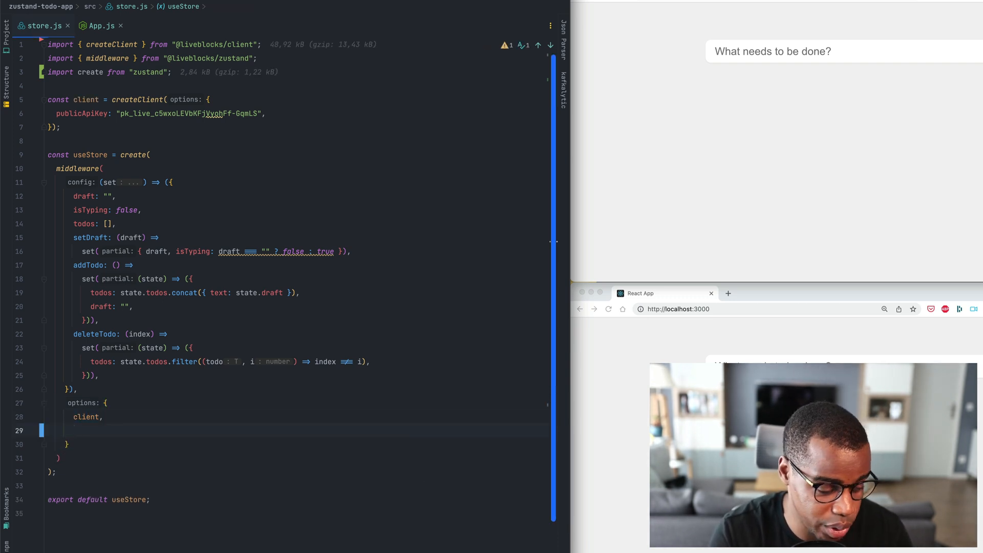
pyautogui.write('presenceMapping: {}')
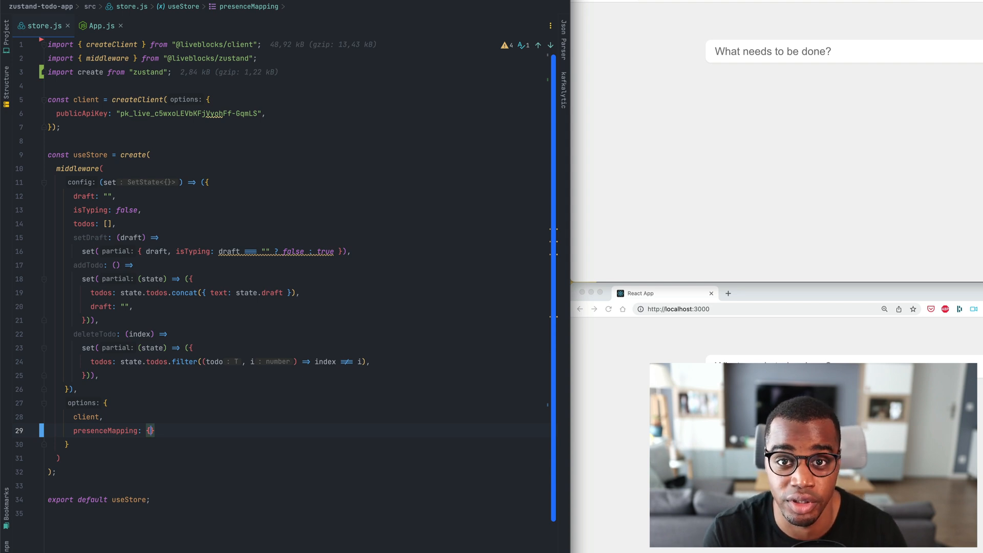
# Step: Set presenceMapping: { isTyping: true } and storageMapping: { todos: true } in the middleware options
pyautogui.write('f')
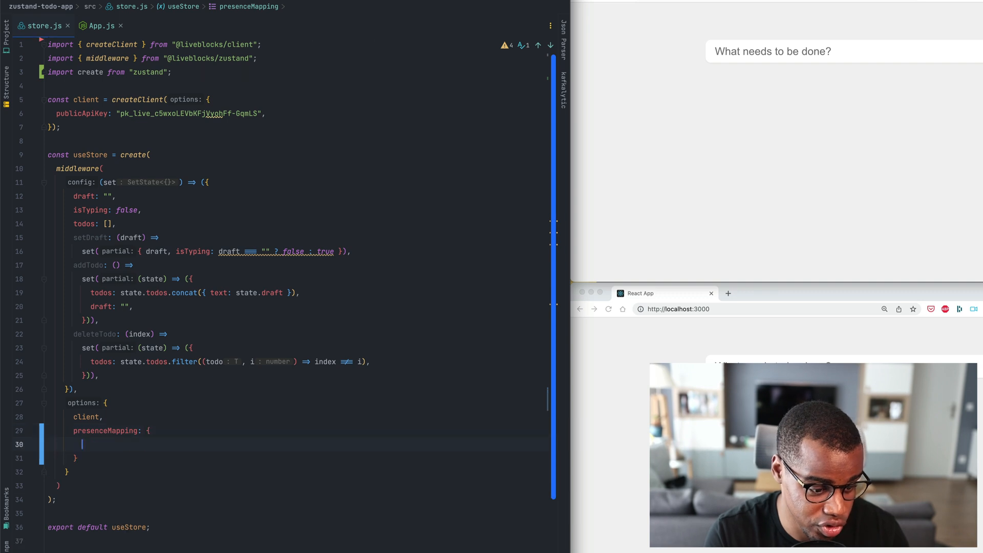
pyautogui.write('isTypin')
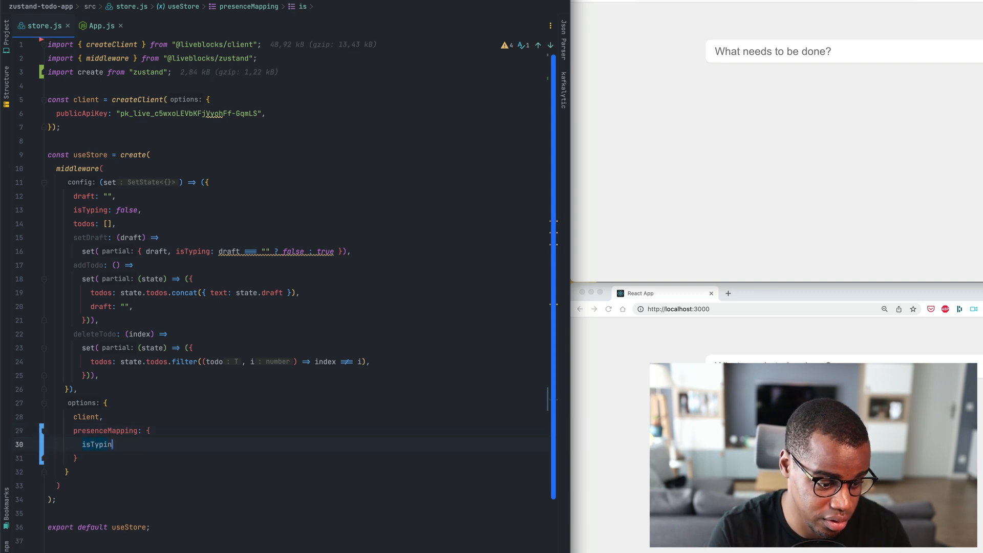
pyautogui.write('g: true,')
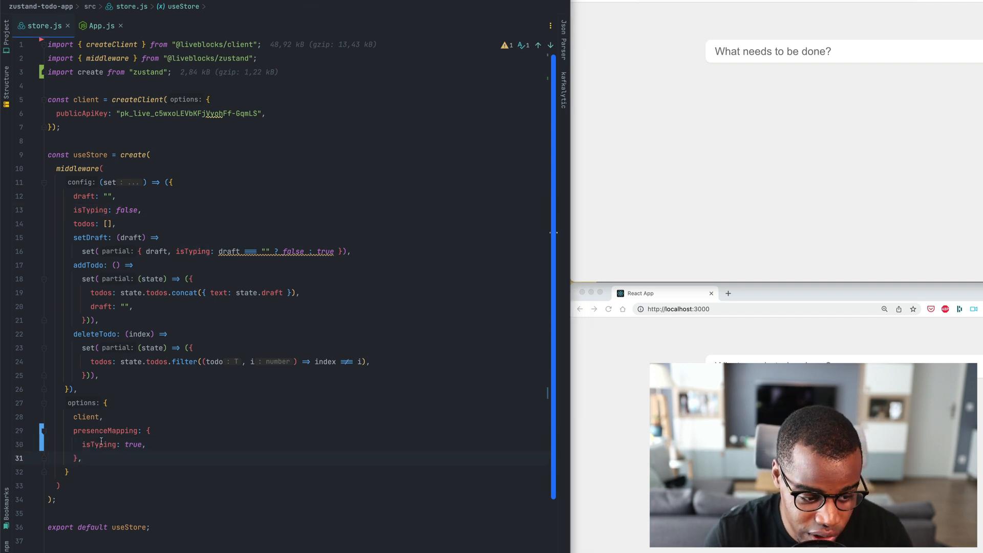
pyautogui.write('storageMapping: {},')
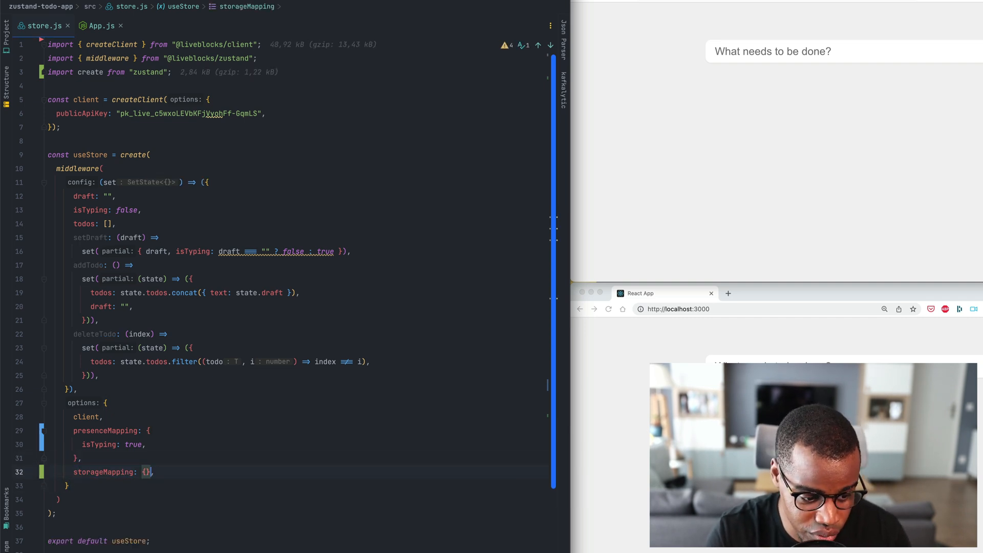
pyautogui.write('todos: true,')
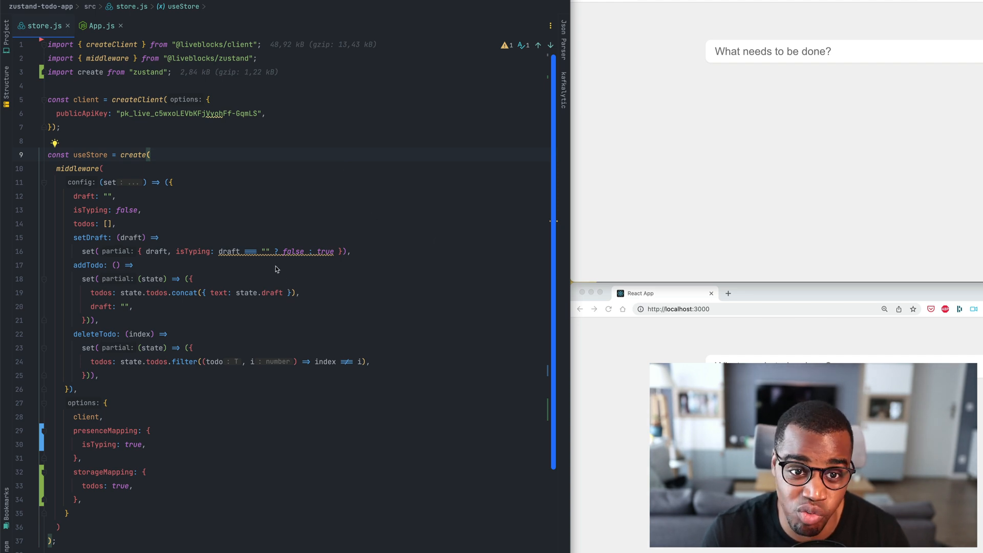
pyautogui.moveTo(303, 174)
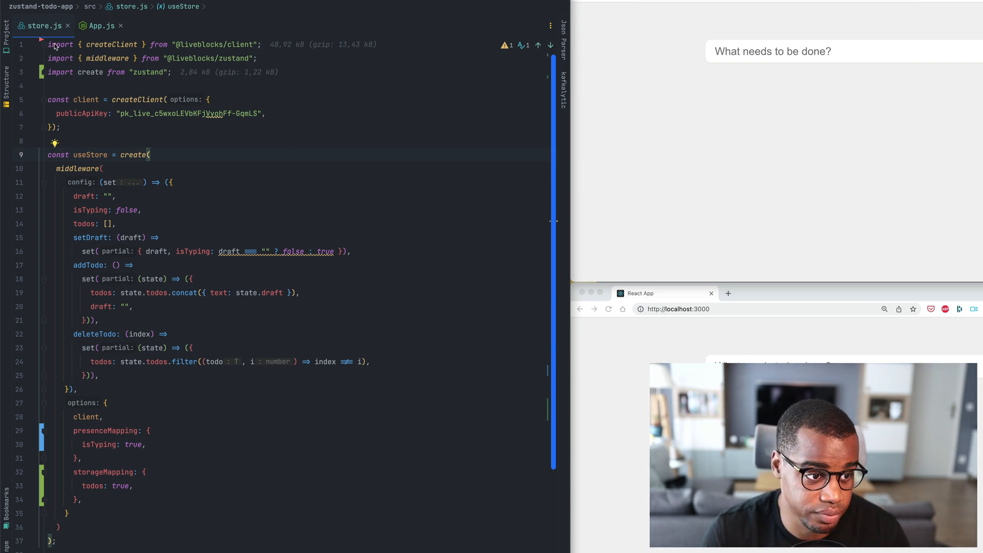
# Step: Add const ROOM_NAME = "zustand-todo-application" in App.js
pyautogui.click(101, 26)
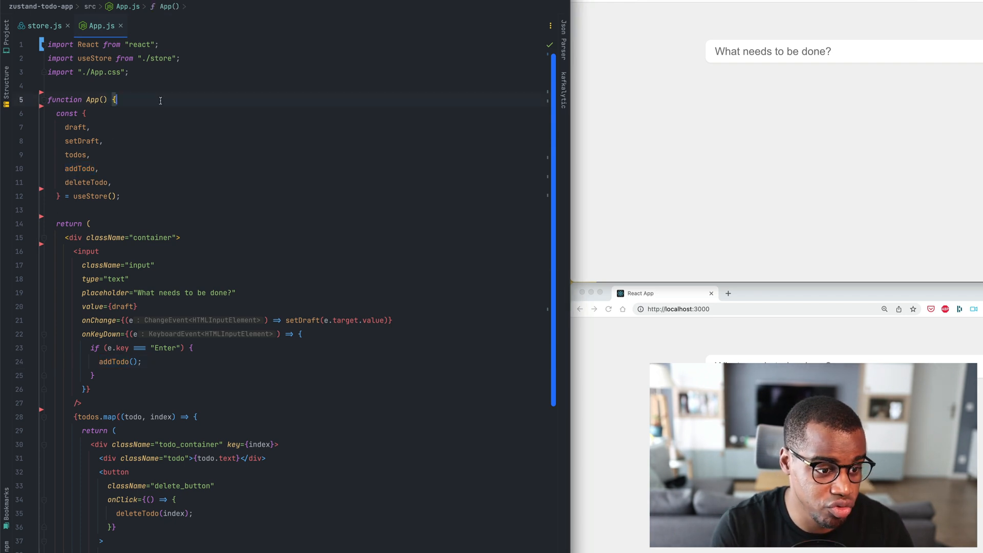
pyautogui.write('c')
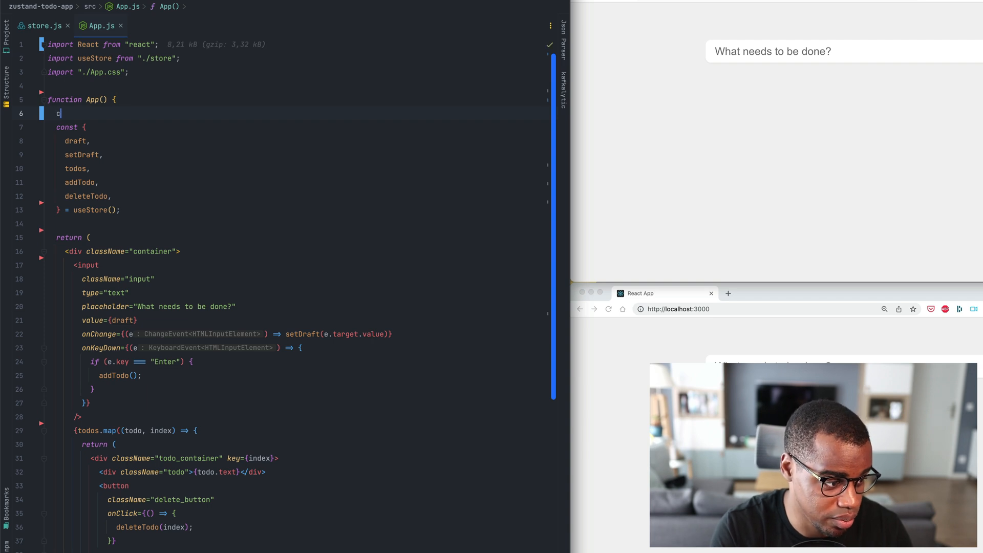
pyautogui.write("onst ROOM_NAME = 'zustand")
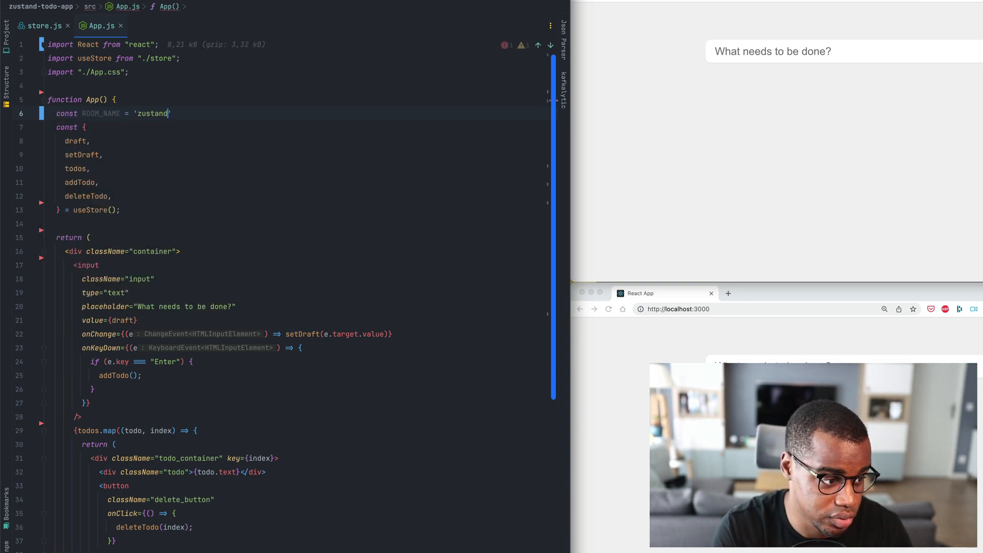
pyautogui.write('-todo-')
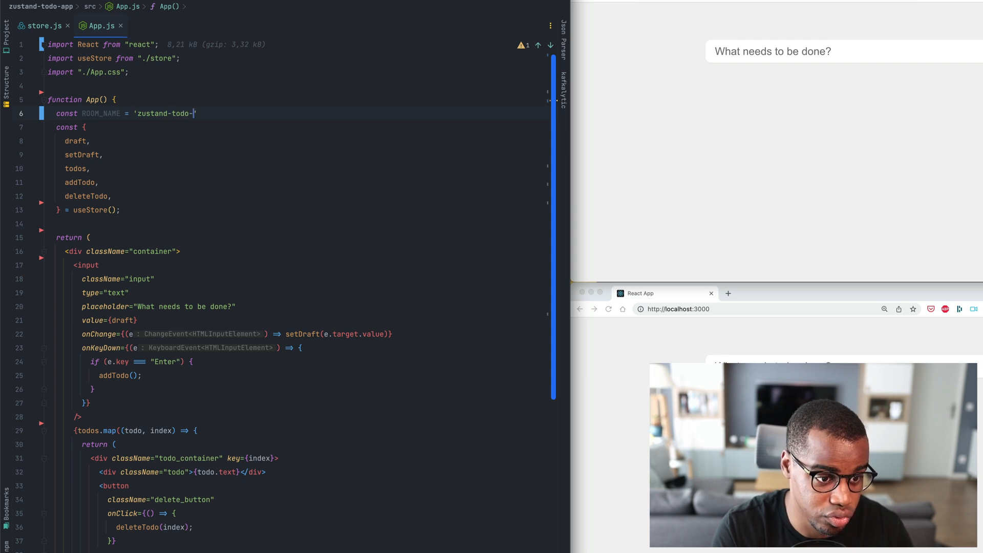
pyautogui.write('application";')
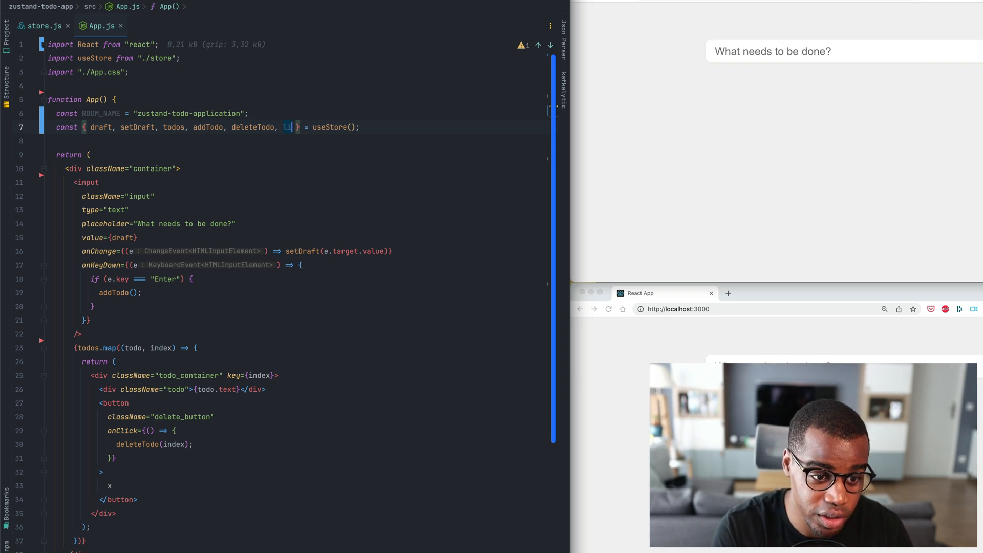
# Step: Destructure liveblocks: { enterRoom, leaveRoom, isStorageLoading } from useStore()
pyautogui.write('liveblocks: { enterRoom, l')
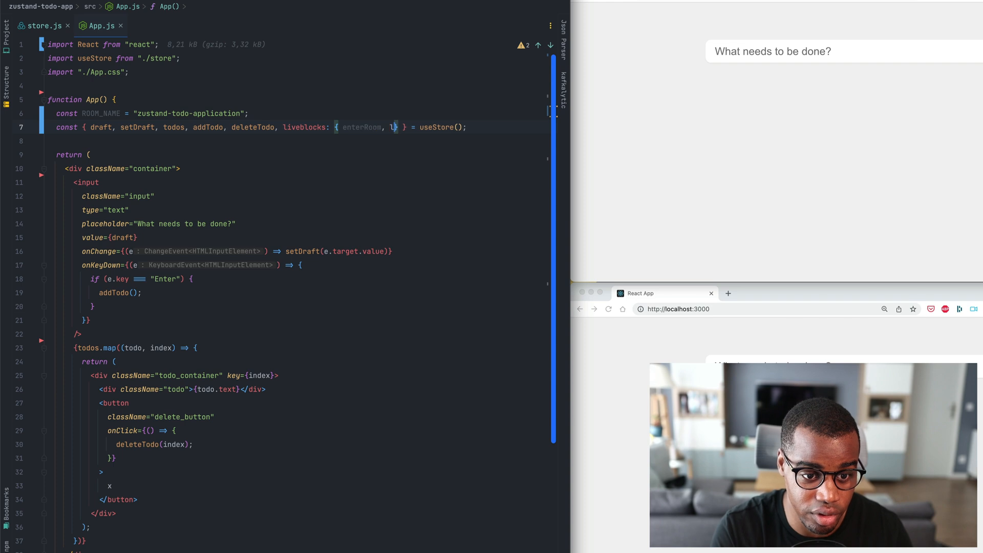
pyautogui.write('eaveRoom')
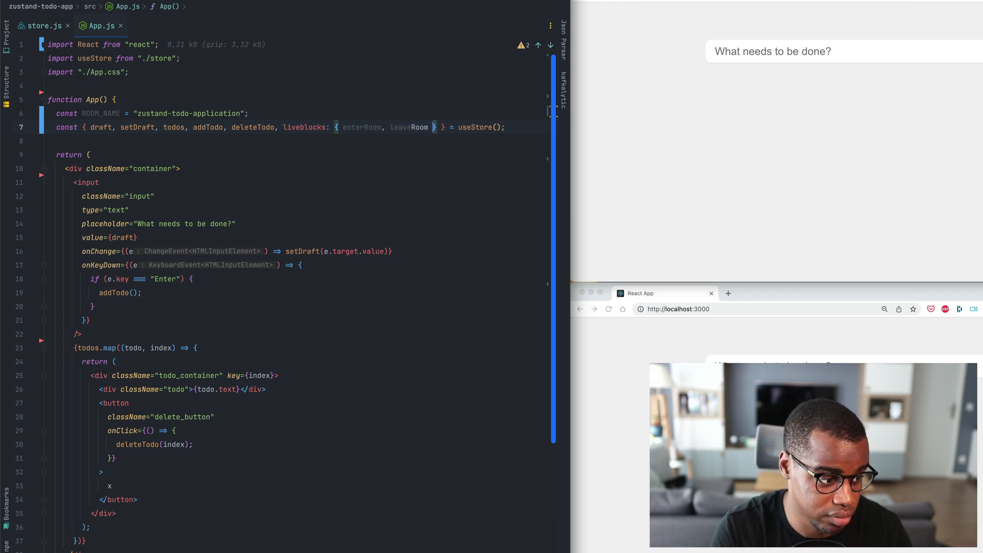
pyautogui.write('isStorageLoading },')
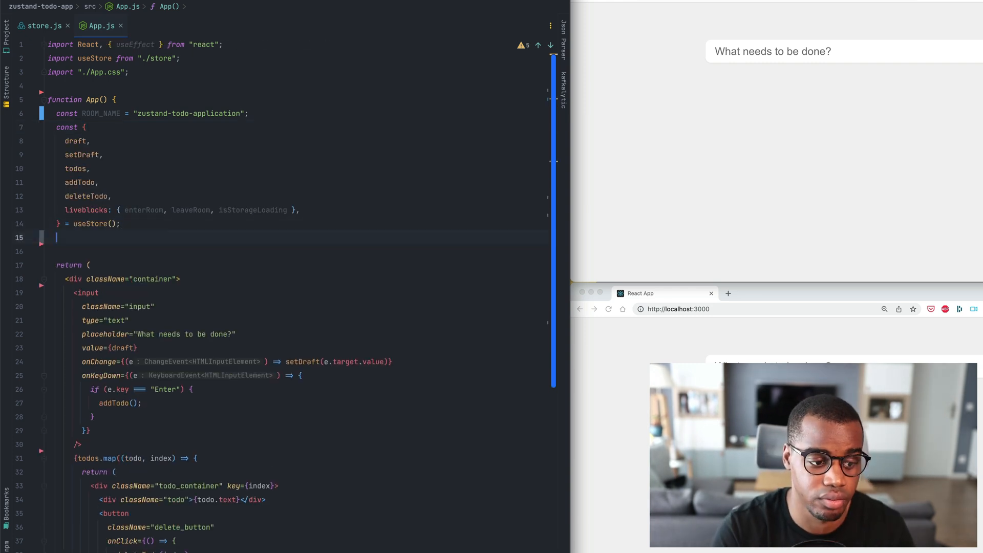
# Step: Add useEffect calling enterRoom(ROOM_NAME, { todos: [] }) with deps [enterRoom, leaveRoom]
pyautogui.press('Enter')
pyautogui.write('useEffect(() => {')
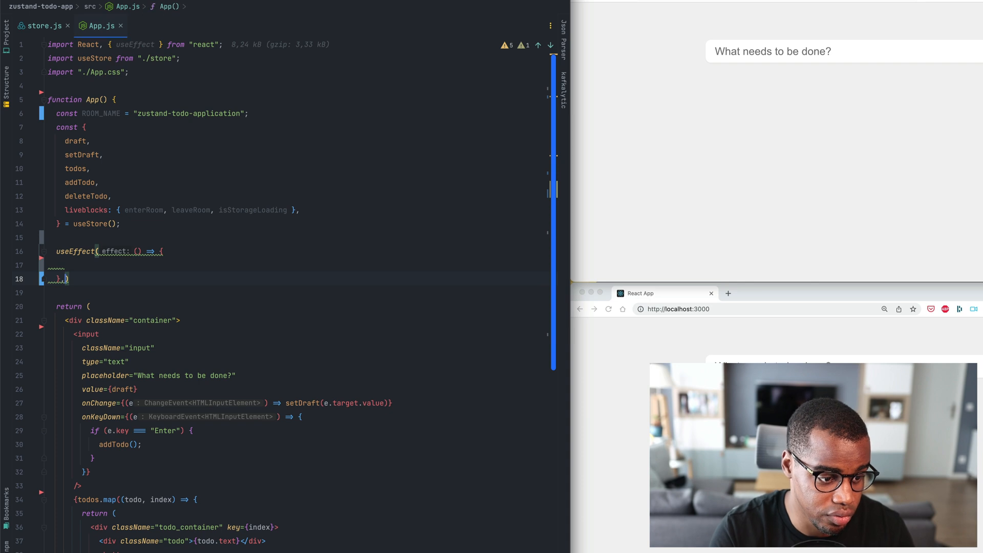
pyautogui.write(', deps: []);')
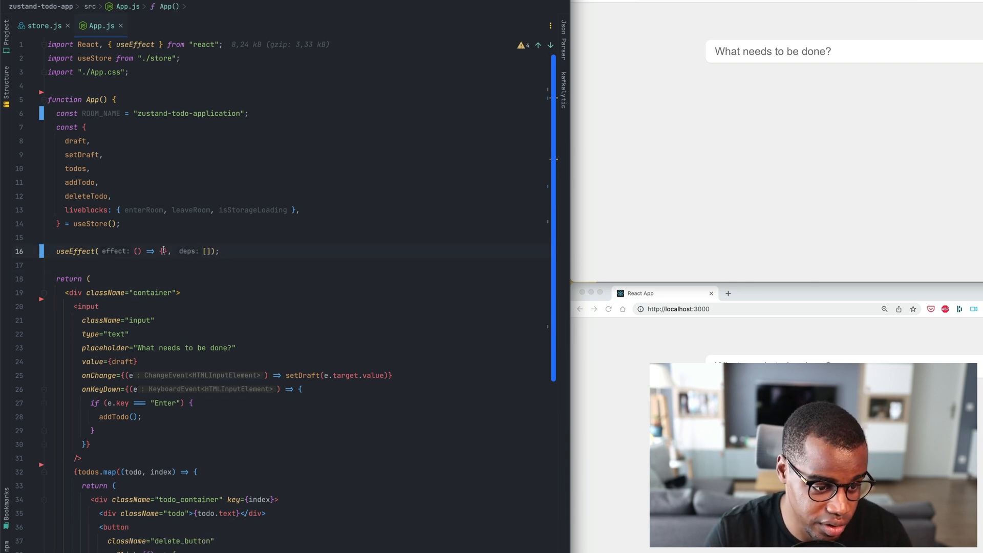
pyautogui.press('Enter')
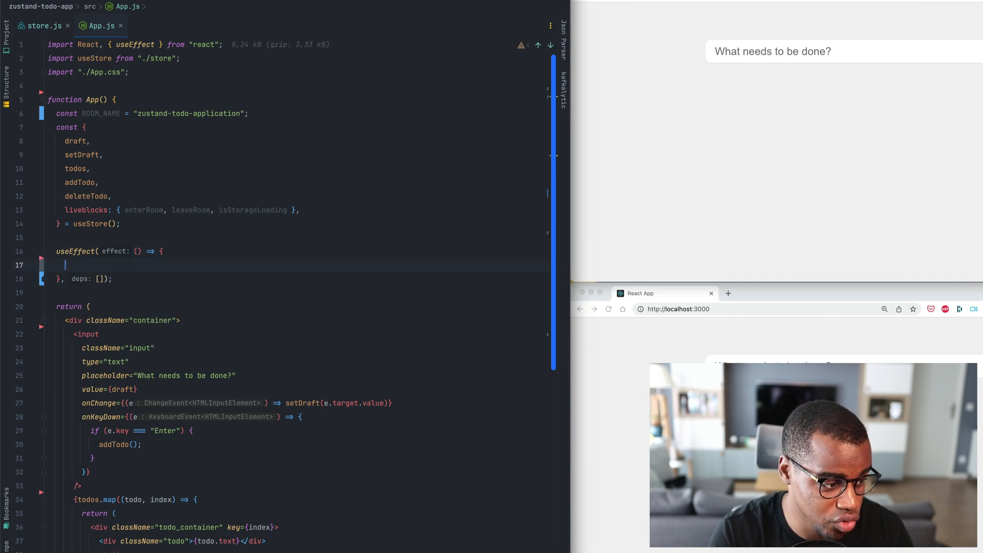
pyautogui.write('enterRoom(')
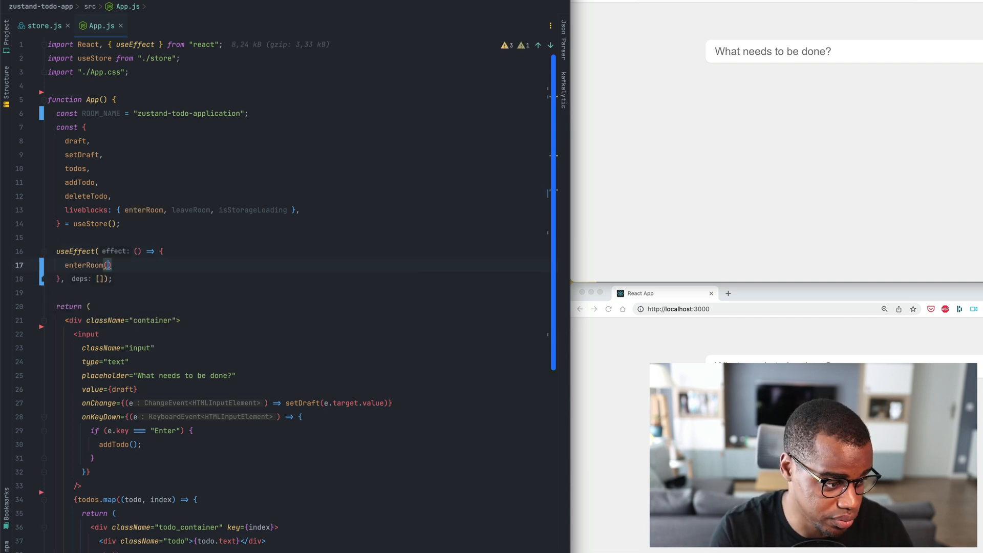
pyautogui.write('ROOM_NAME, {')
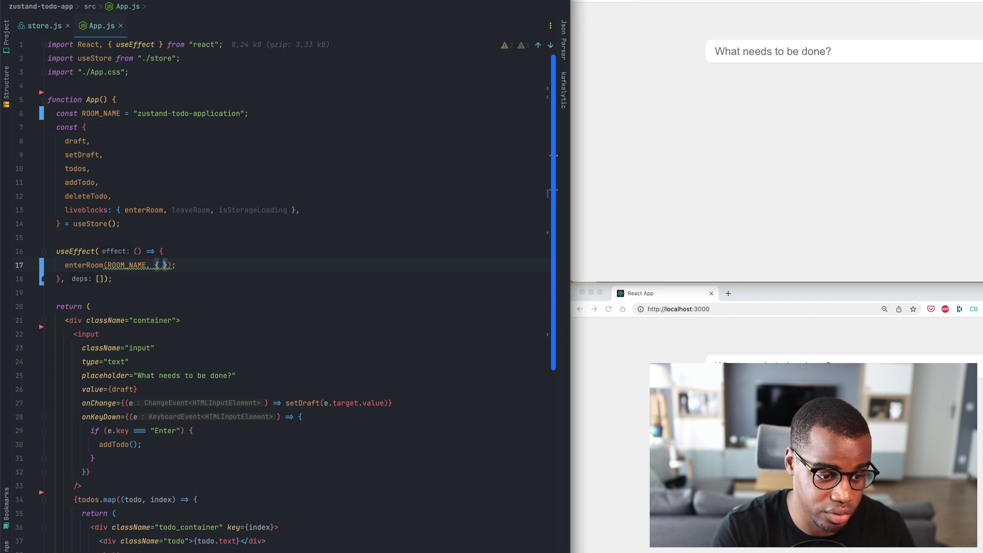
pyautogui.write('to')
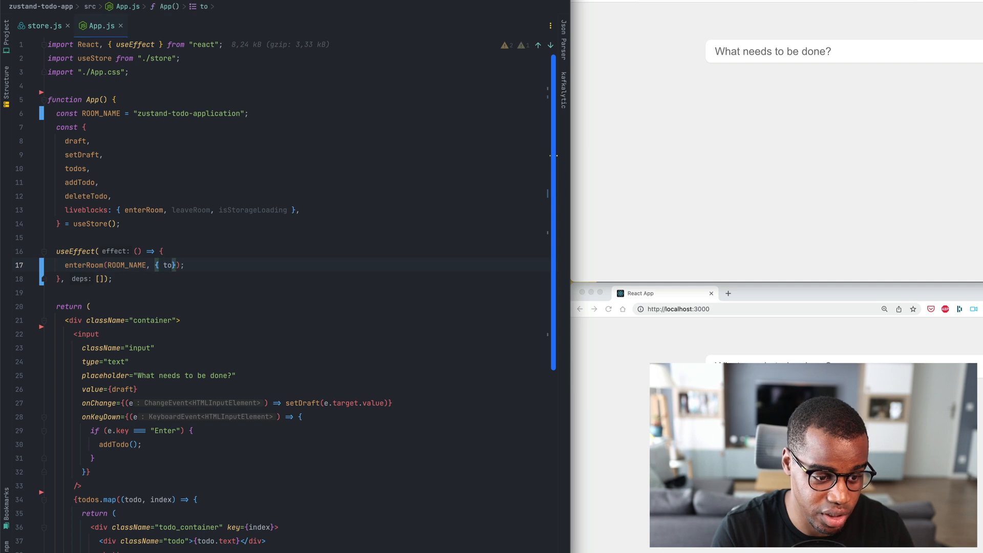
pyautogui.write('dos: []')
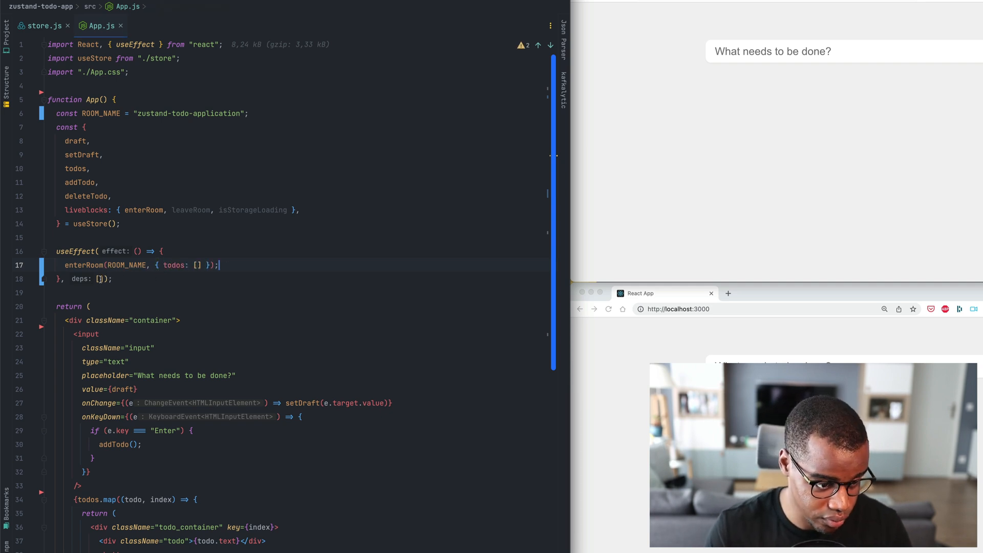
pyautogui.write('enterRoom, leaveRoom')
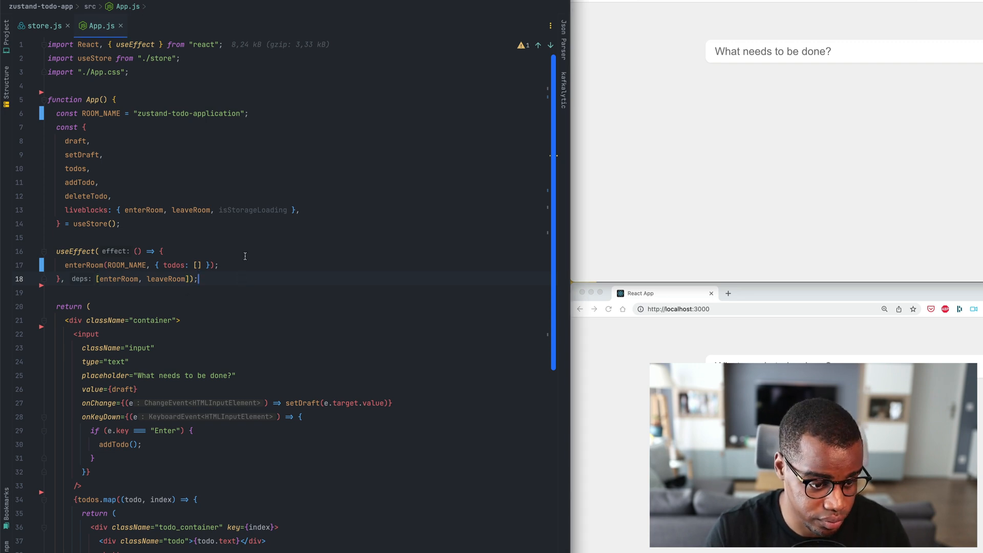
# Step: Return a cleanup () => leaveRoom(ROOM_NAME) from the effect
pyautogui.press('Enter')
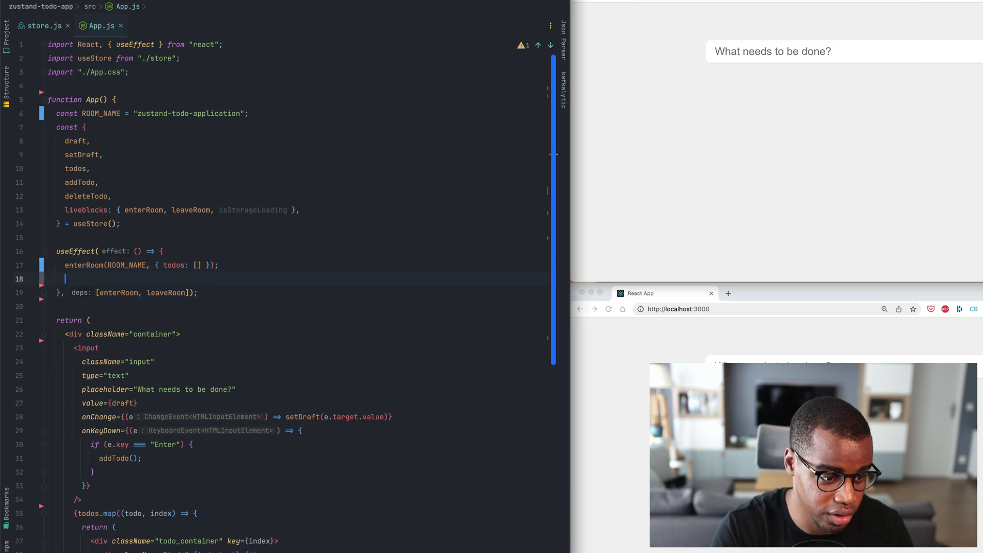
pyautogui.write('return () =>')
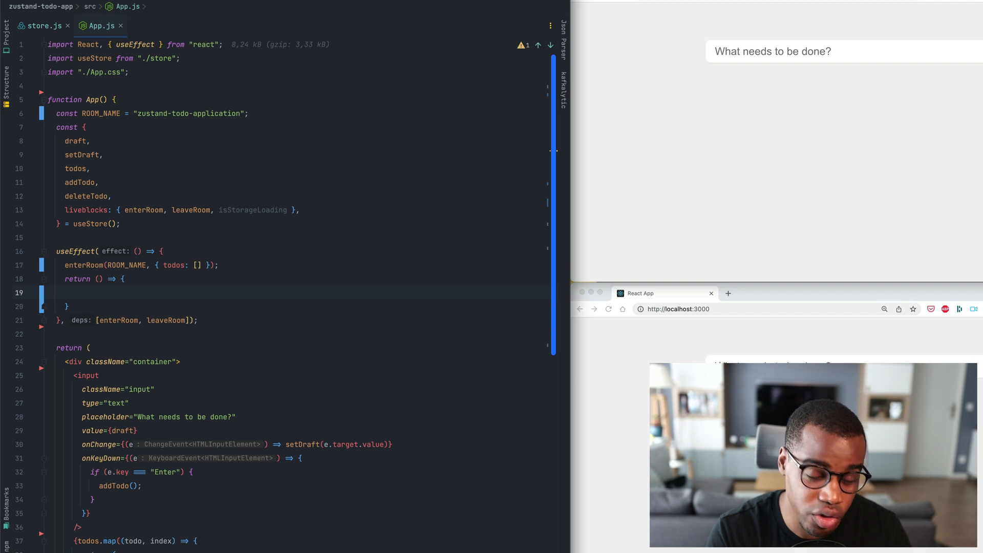
pyautogui.write('leaveRoom(ROOM_NAME);')
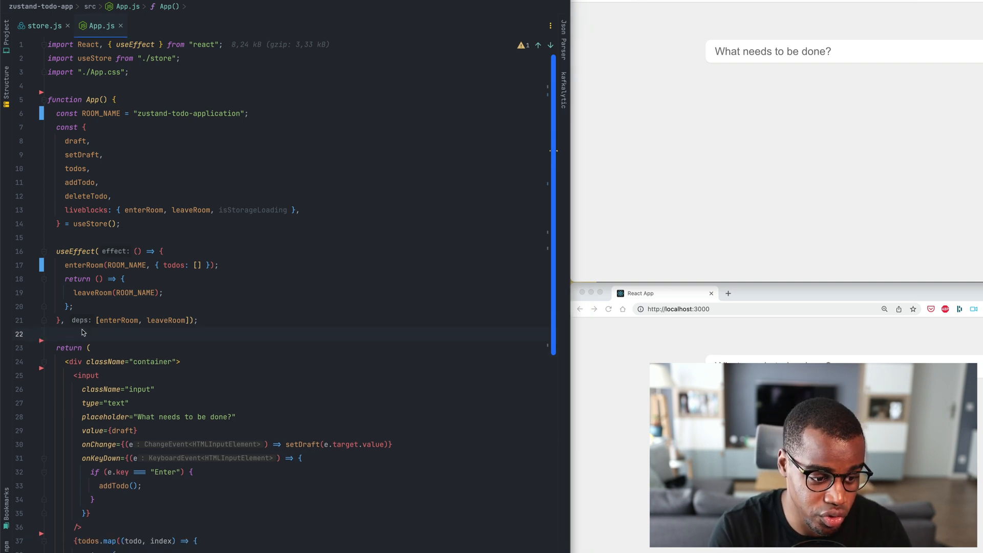
# Step: Add if (isStorageLoading) { return <div>Loading...</div>; } below the effect
pyautogui.doubleClick(252, 210)
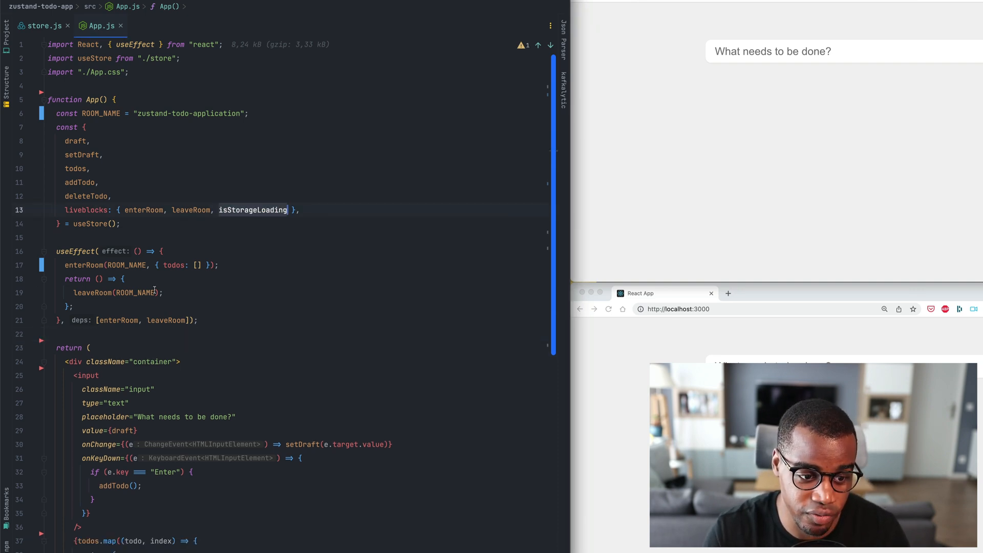
pyautogui.write('if(isStorageLoading')
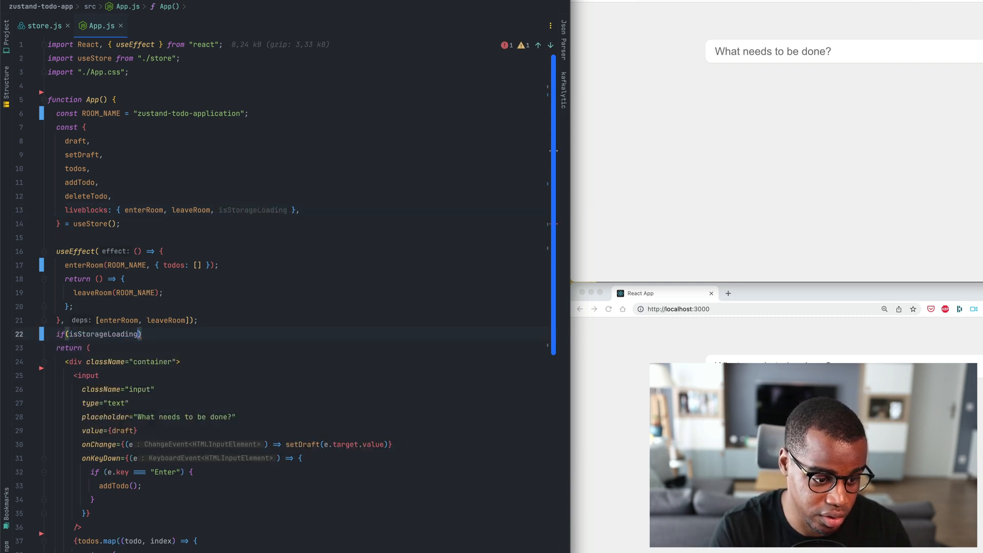
pyautogui.write('{')
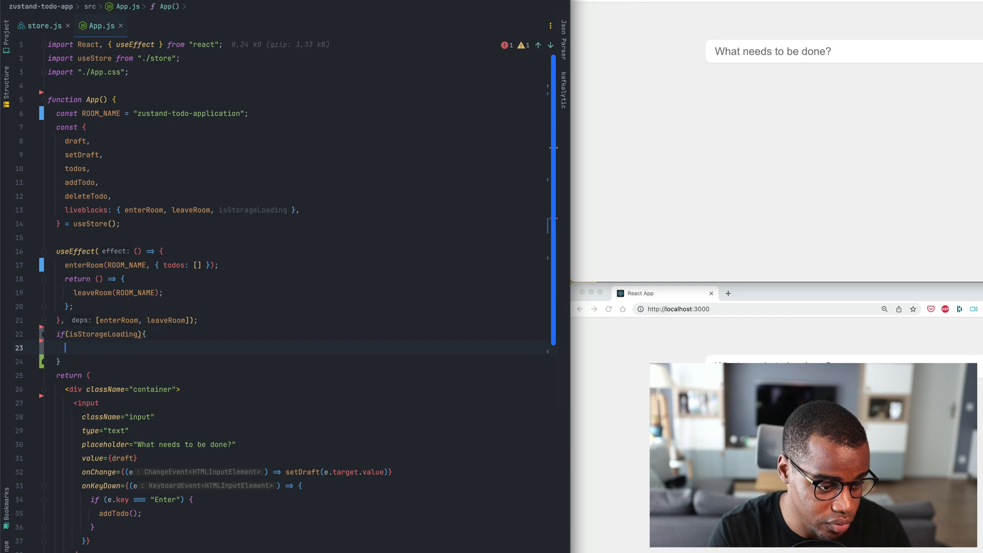
pyautogui.write('return <div>Loading...</div>;')
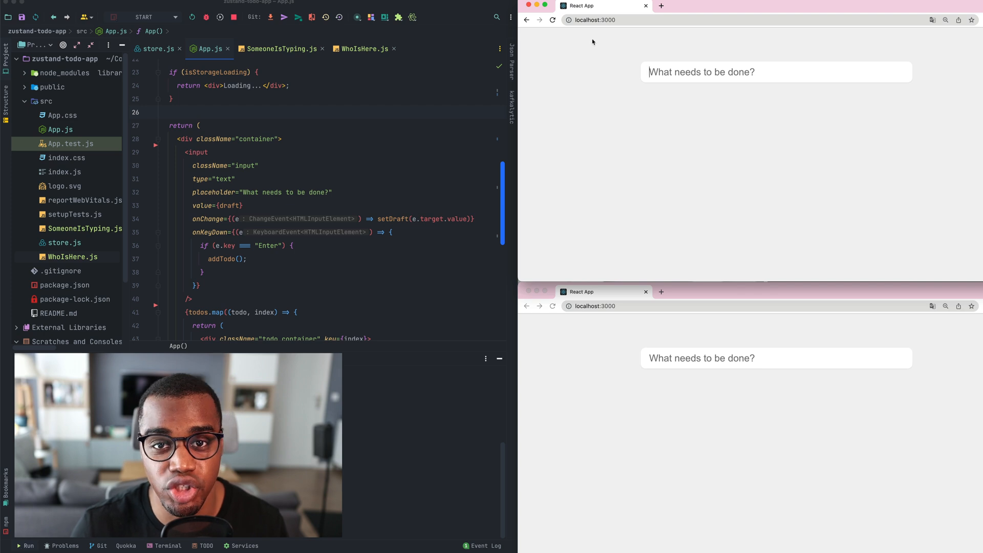
# Step: Render <WhoIsHere /> before the input and <SomeoneIsTyping /> after it in App's JSX
pyautogui.write('<WhoI')
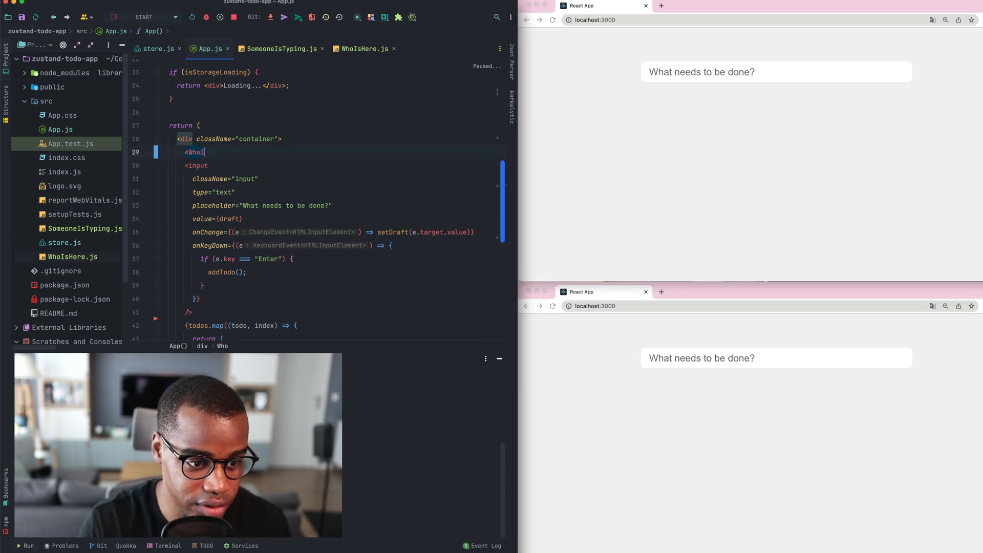
pyautogui.write('sHere/')
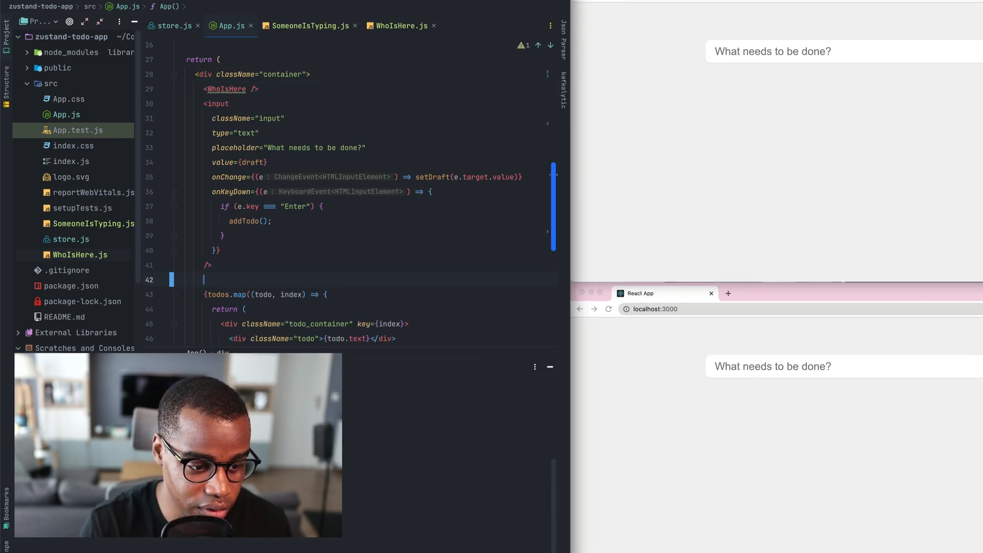
pyautogui.write('<Some')
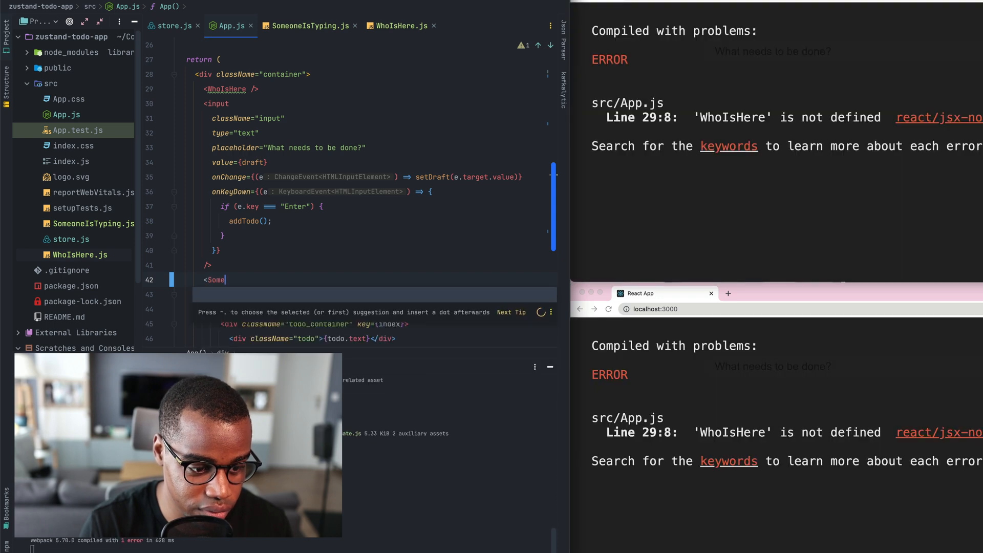
pyautogui.write('oneIsTy')
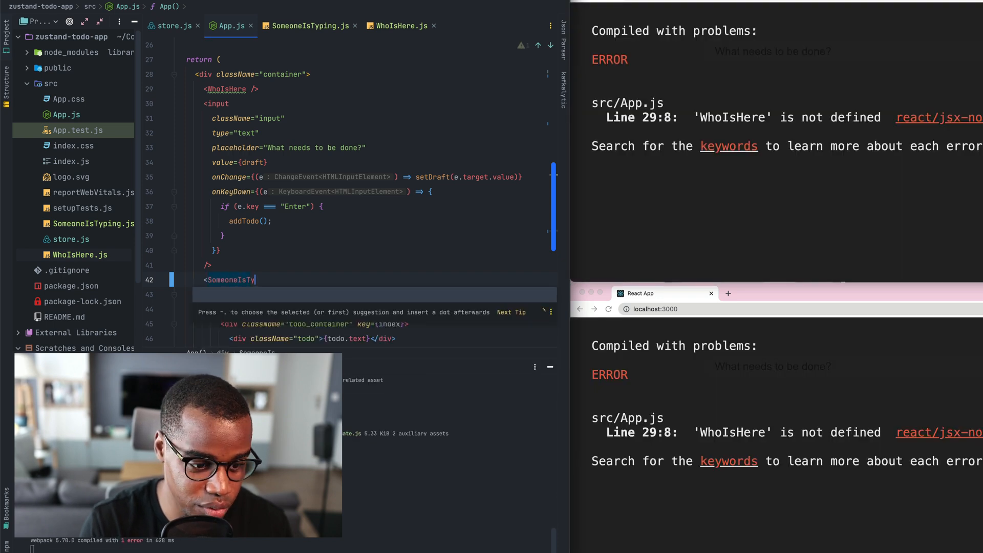
pyautogui.write('ping/>')
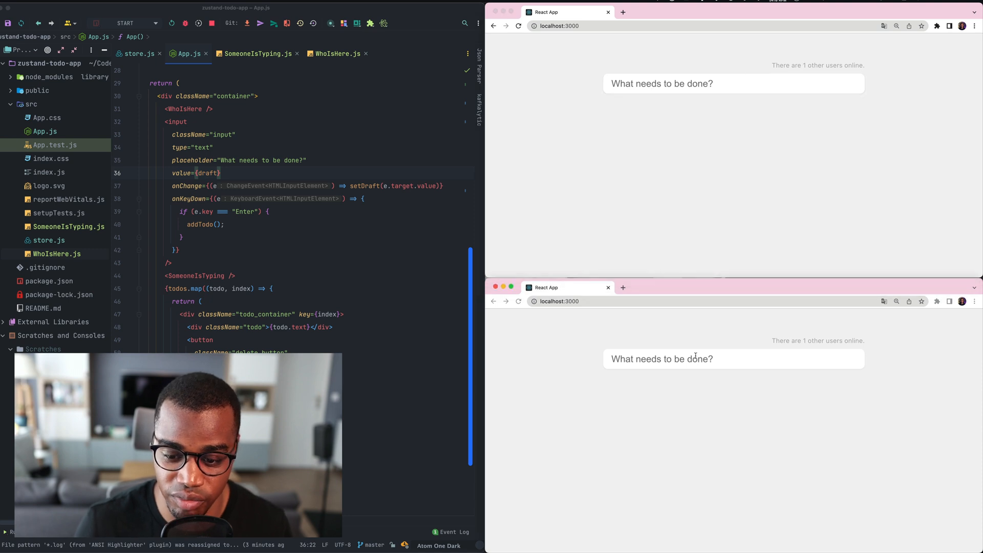
# Step: Type 'tuyt' in the lower browser's todo input so the upper shows Someone is typing
pyautogui.write('tuyt')
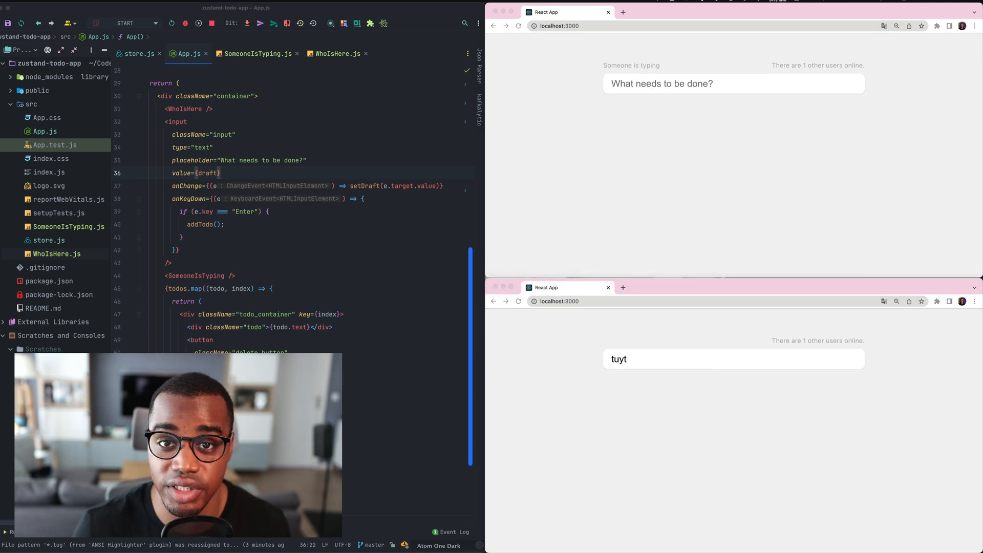
pyautogui.moveTo(409, 159)
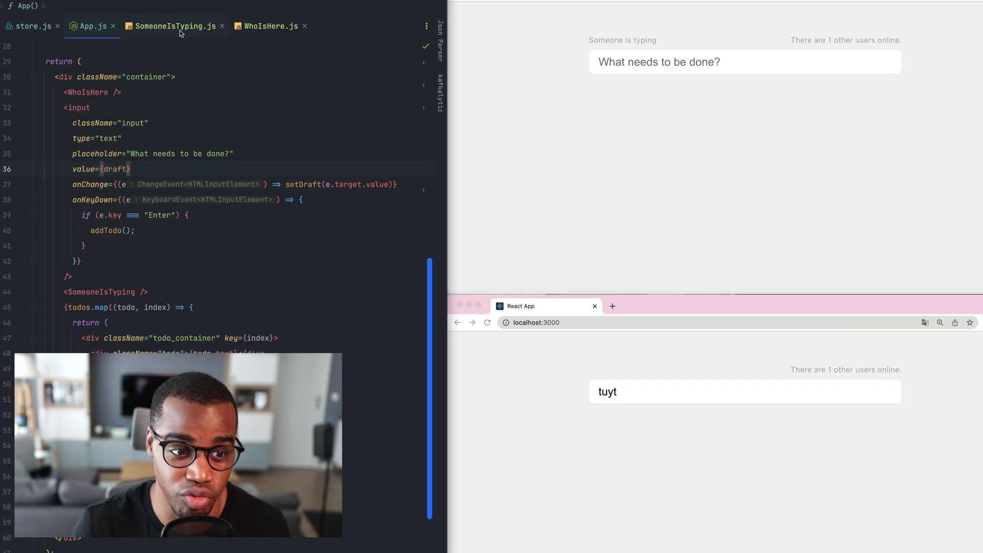
# Step: View SomeoneIsTyping.js and highlight the isTyping presence flag it checks
pyautogui.click(270, 26)
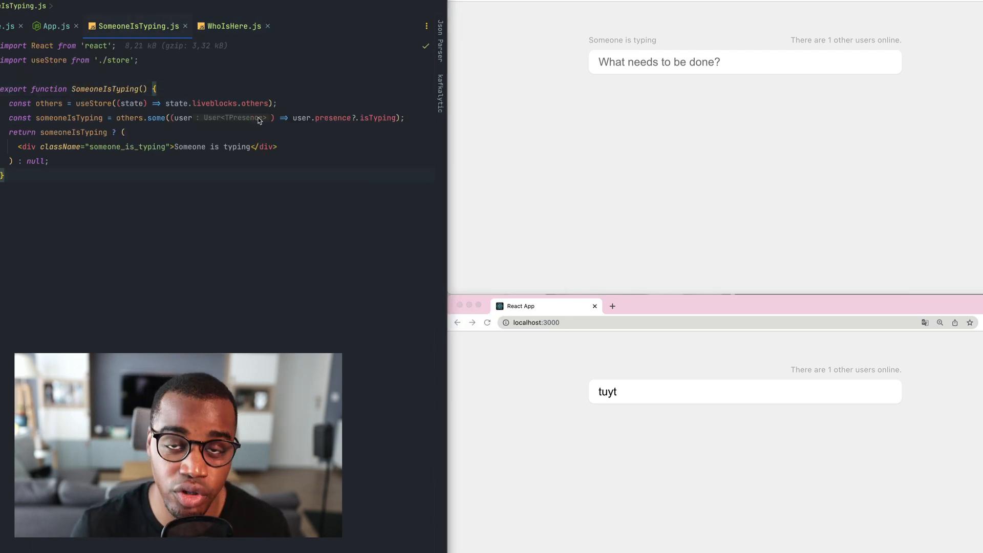
pyautogui.moveTo(319, 136)
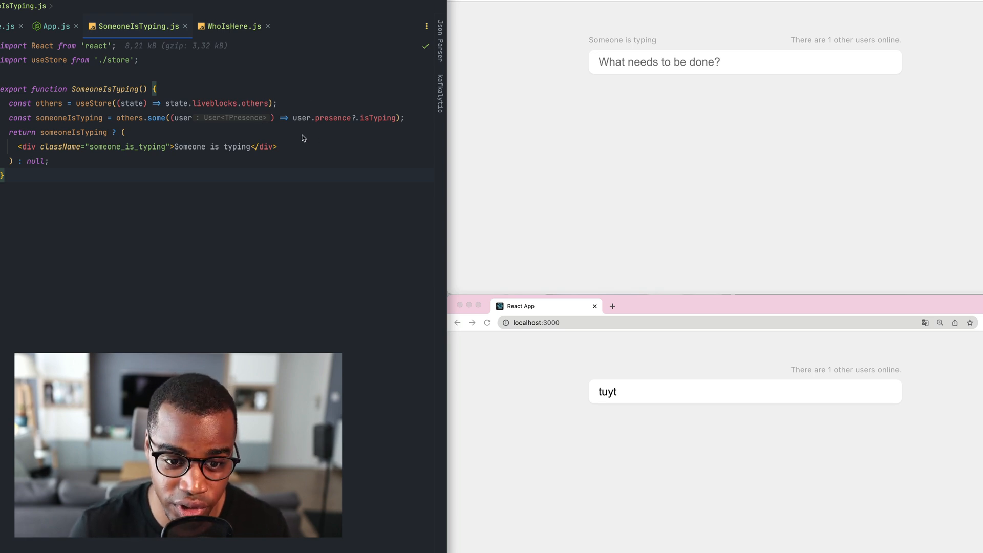
pyautogui.moveTo(389, 127)
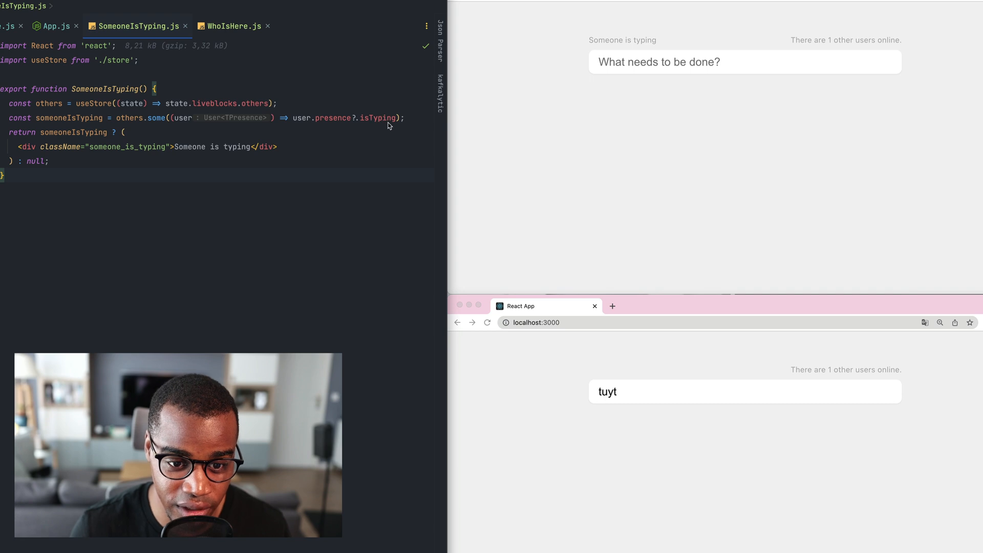
pyautogui.doubleClick(377, 117)
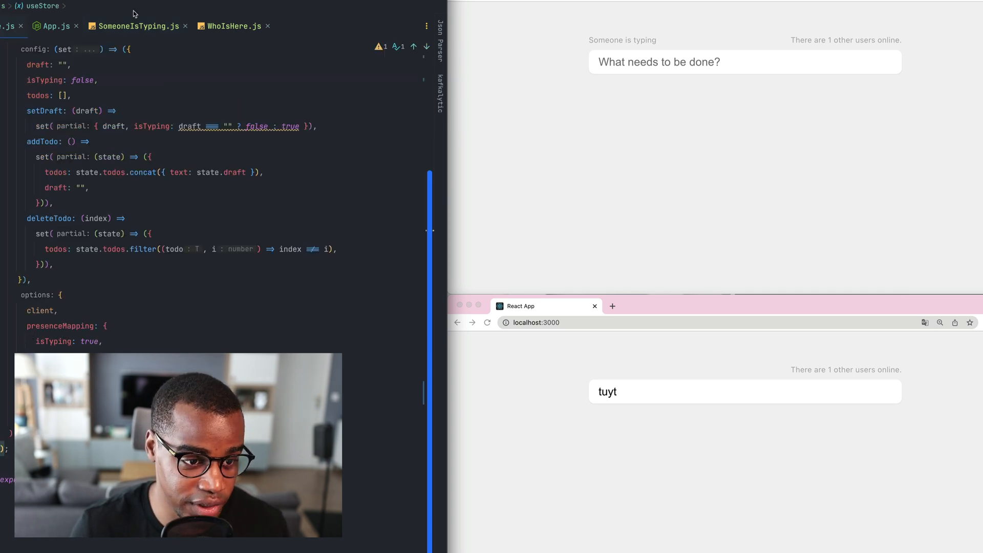
# Step: Add 'Task 1' from the lower browser's todo input so it syncs to both windows
pyautogui.click(138, 26)
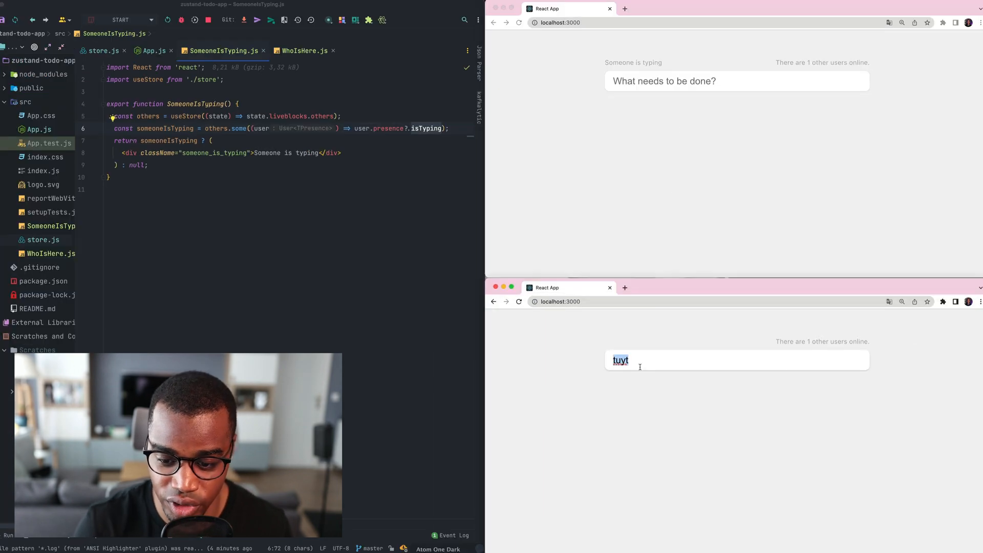
pyautogui.write('Task 1')
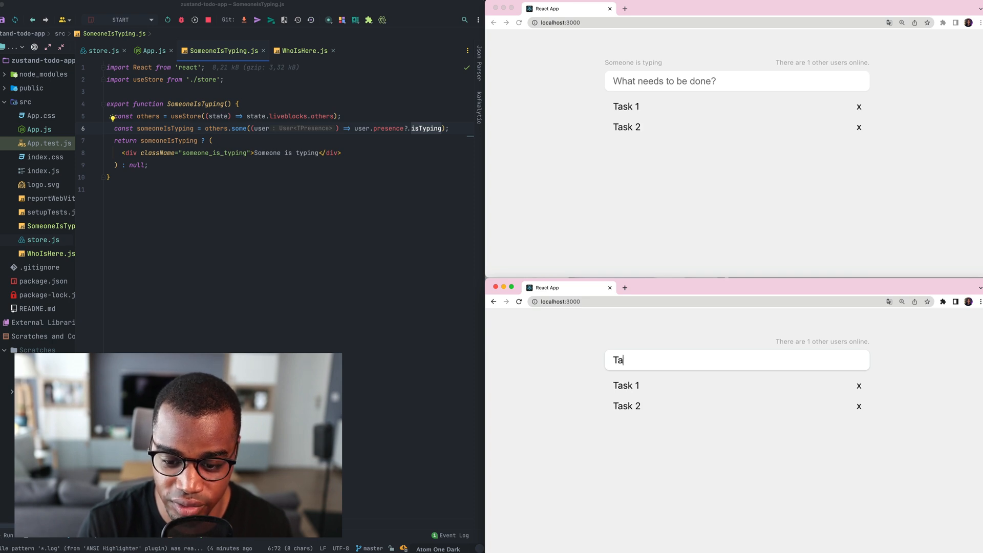
pyautogui.press('Enter')
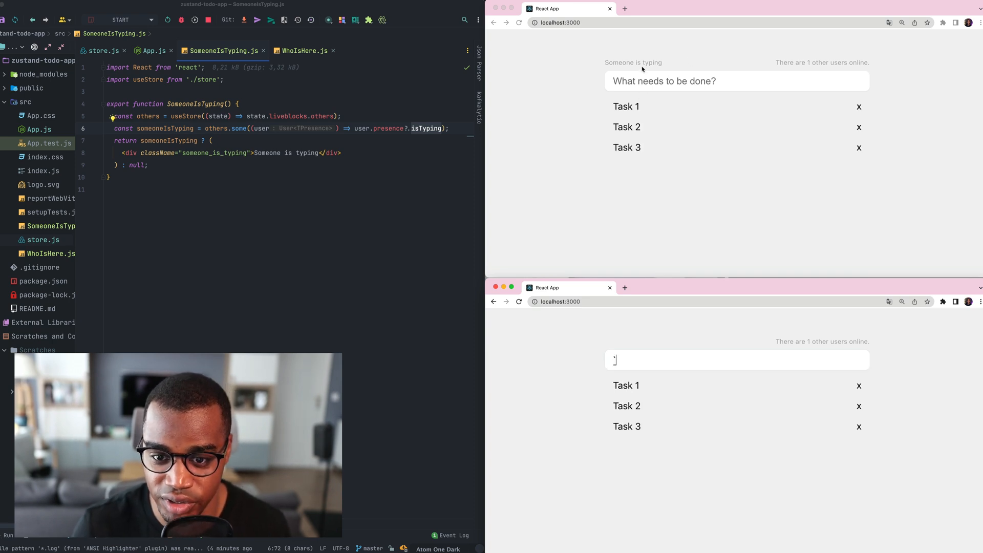